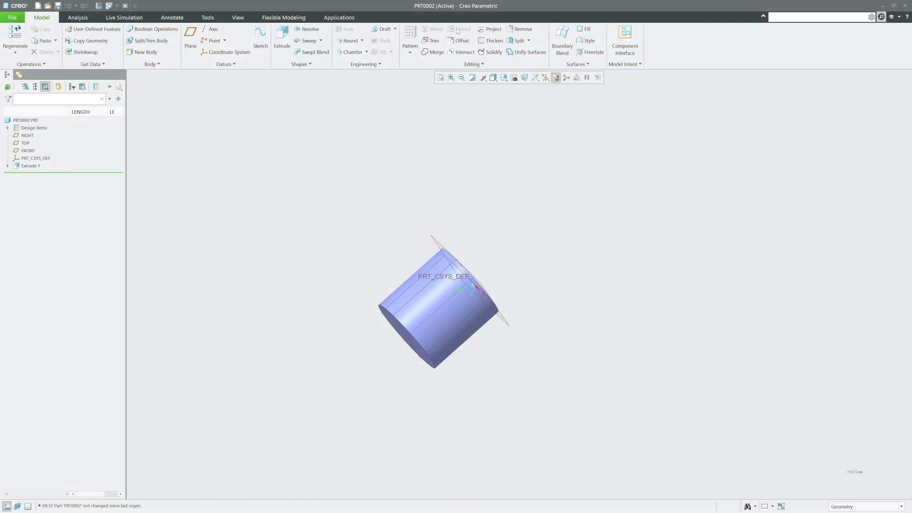
mouse_move(461, 40)
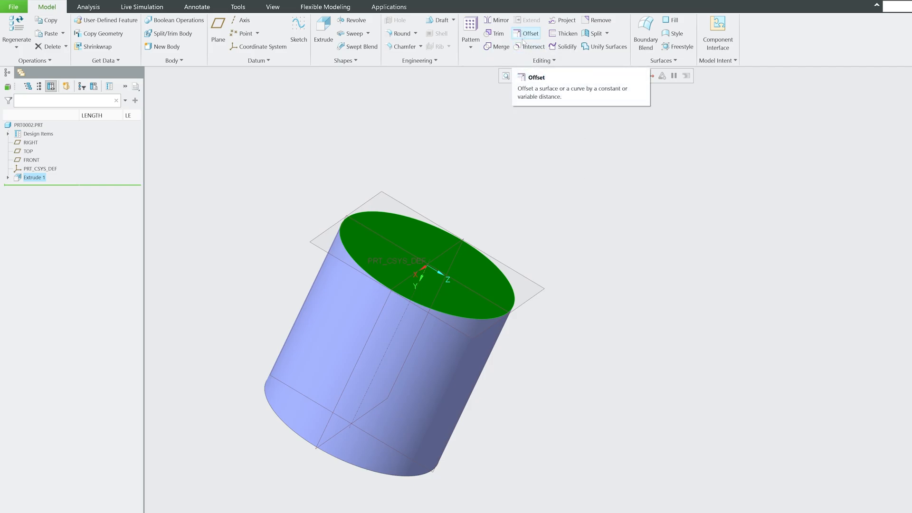
mouse_move(457, 180)
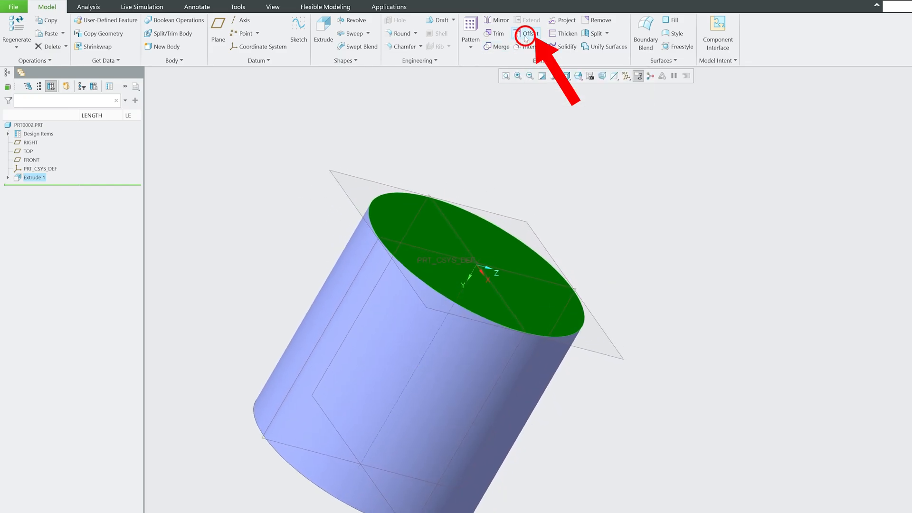
Step: Start a standard offset of the cylinder's top face, previewing a disc 50.00 above it
left_click(527, 34)
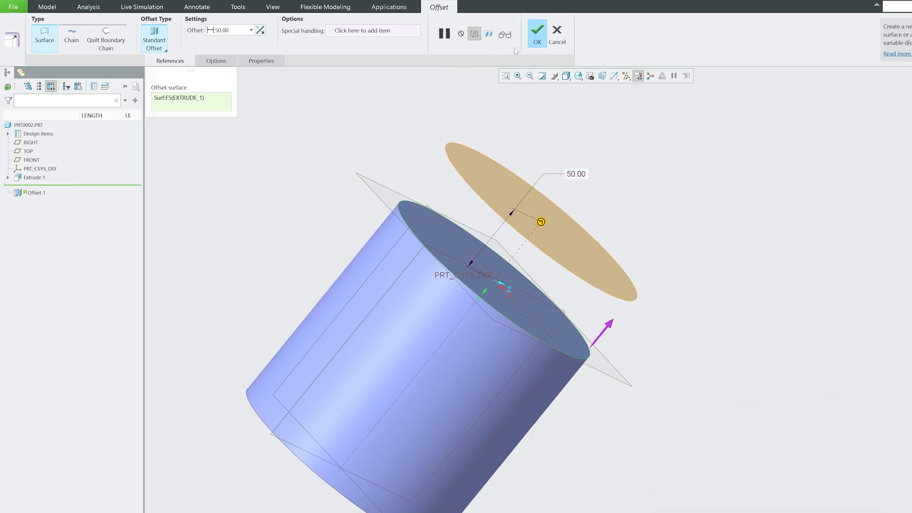
left_click(536, 33)
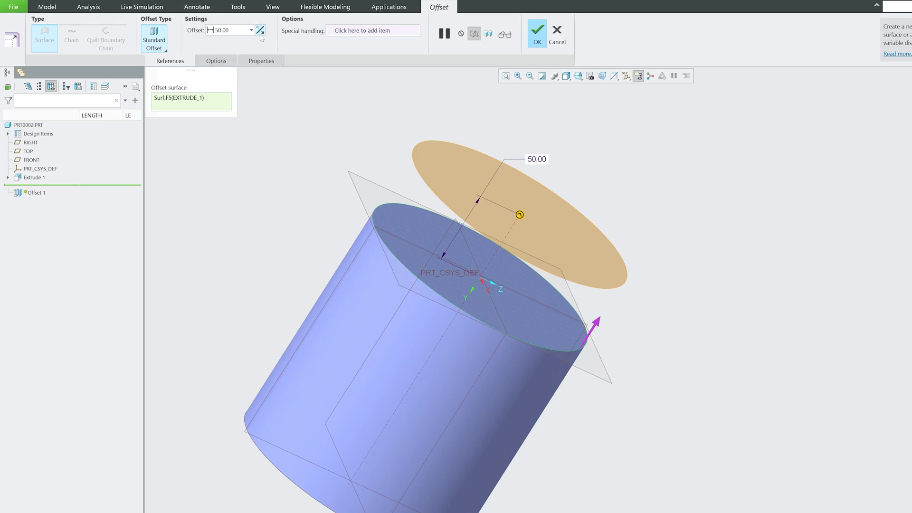
Step: Keep the Normal to Surface offset method and finish Offset 1 at 50.00
left_click(215, 60)
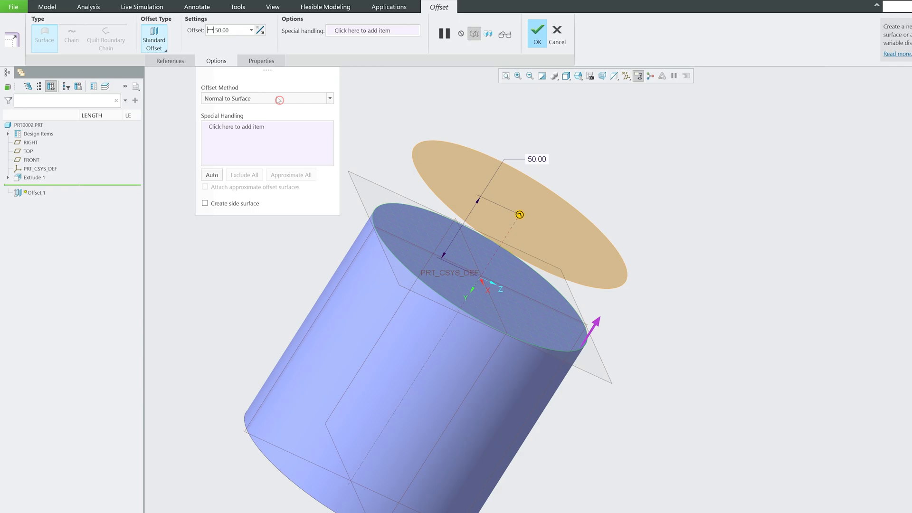
left_click(330, 98)
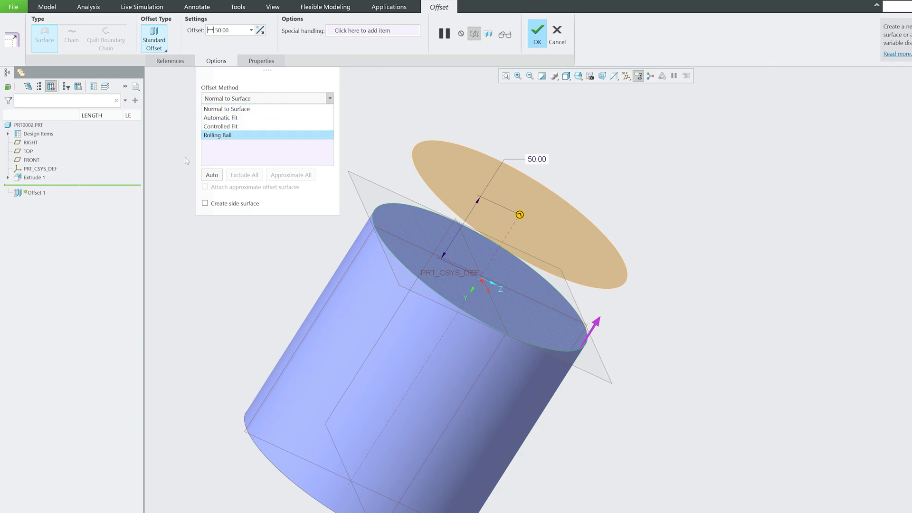
mouse_move(221, 117)
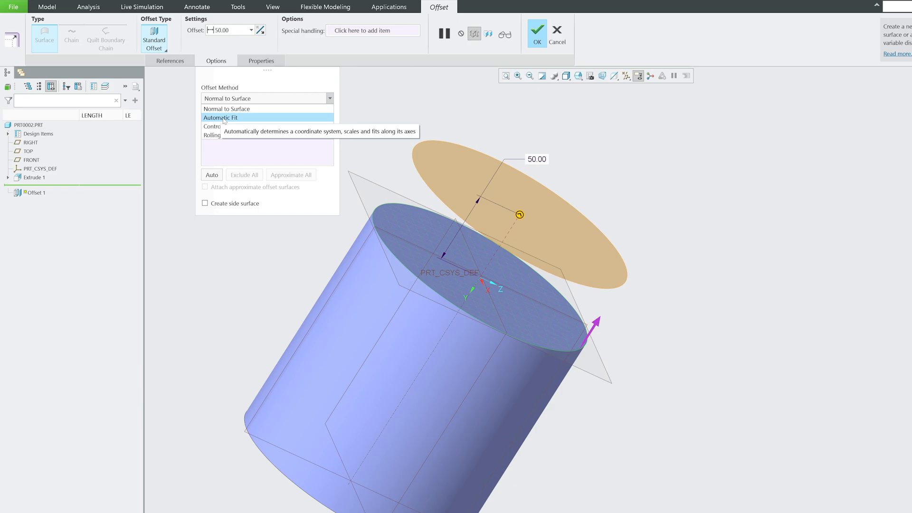
mouse_move(233, 109)
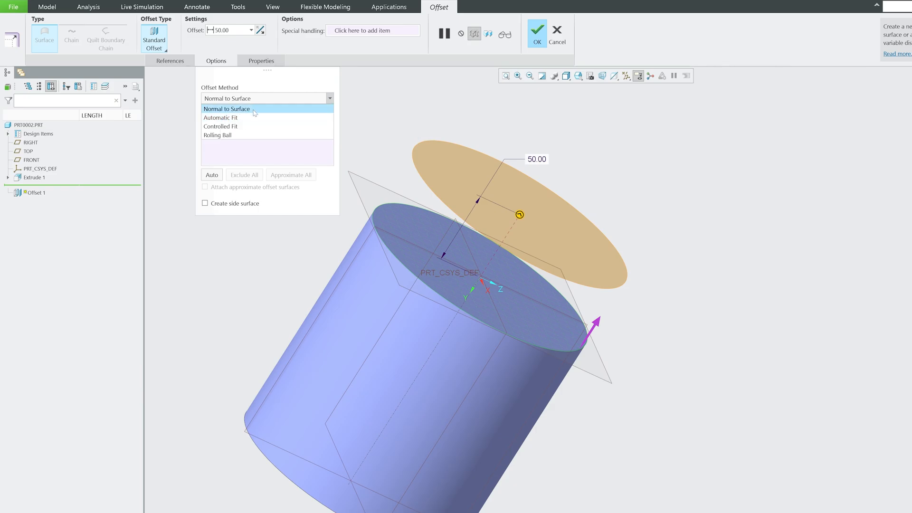
mouse_move(266, 114)
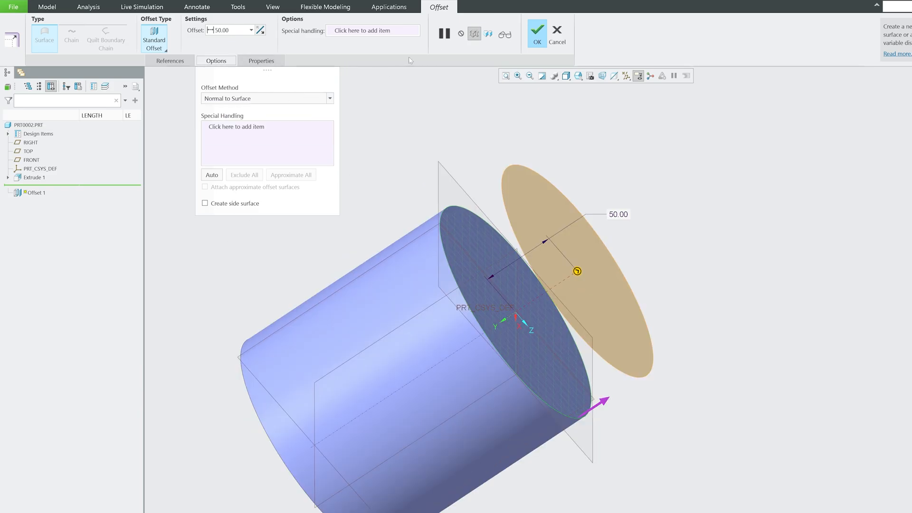
left_click(536, 30)
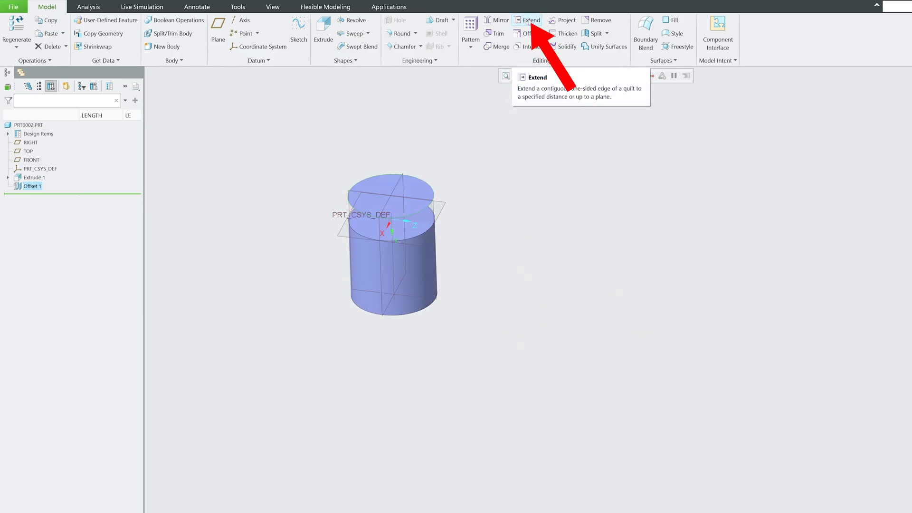
Step: Extend the offset disc's boundary edge outward by 27.40 as Extend 1
left_click(528, 20)
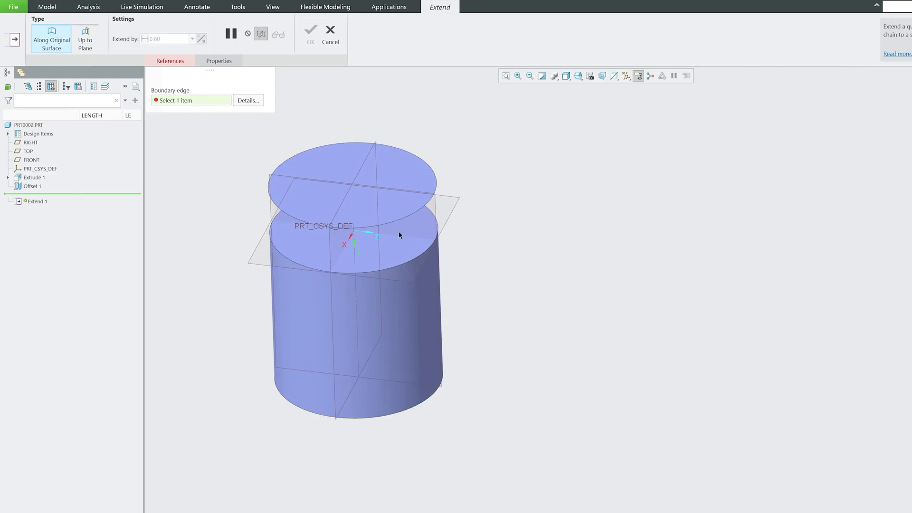
mouse_move(401, 267)
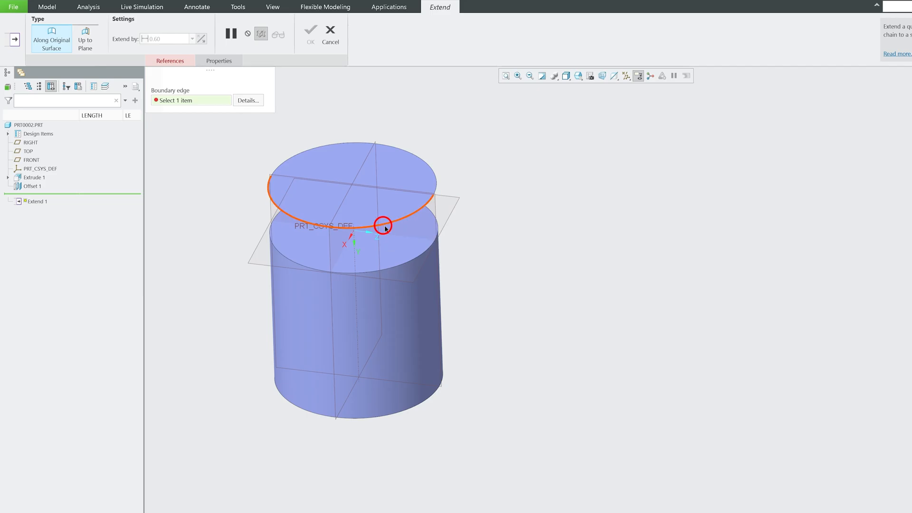
left_click(383, 225)
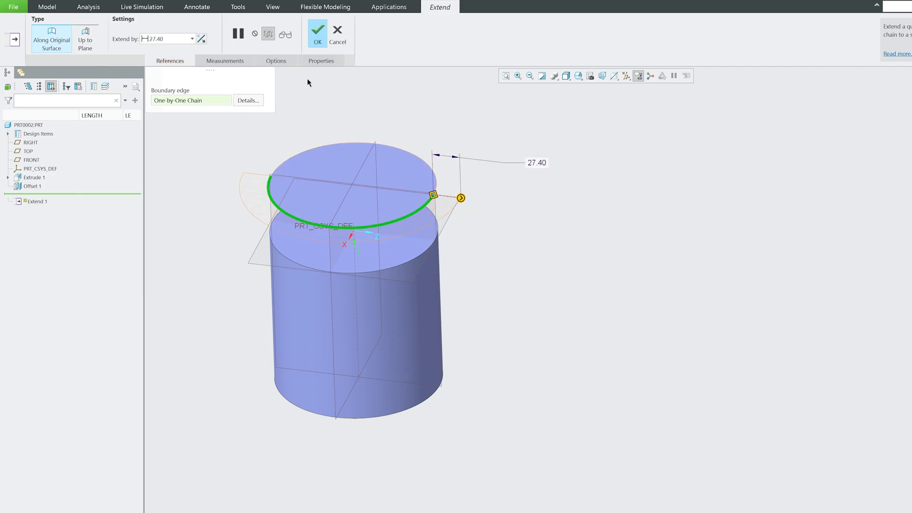
left_click(317, 34)
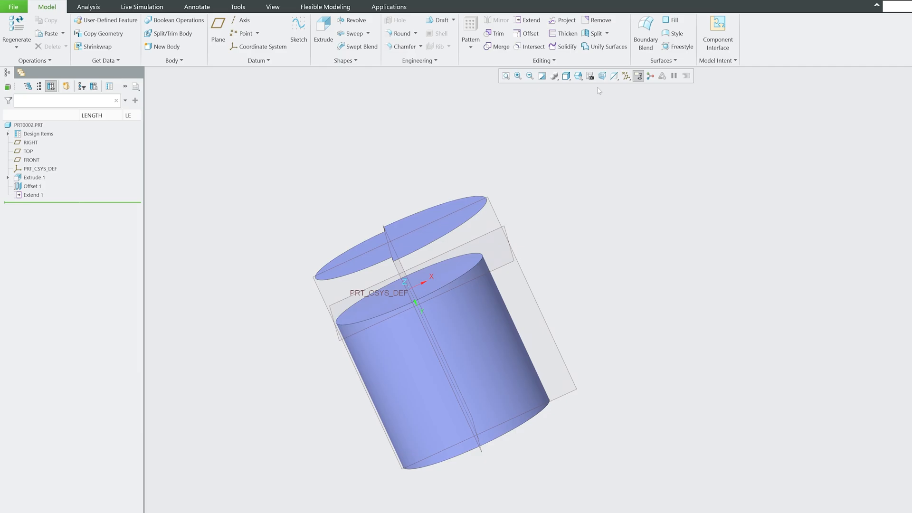
Step: Create Extend 2, pushing another disc edge segment outward by 15.30
left_click(529, 20)
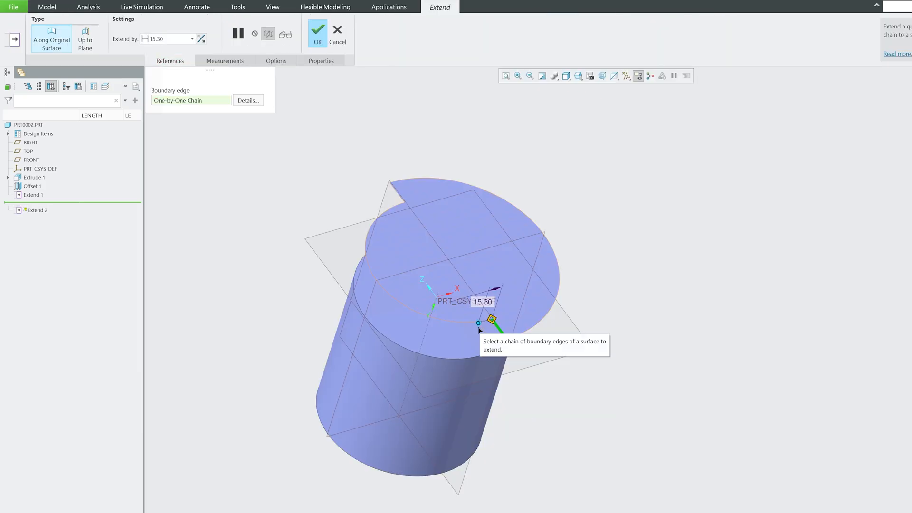
left_click(316, 31)
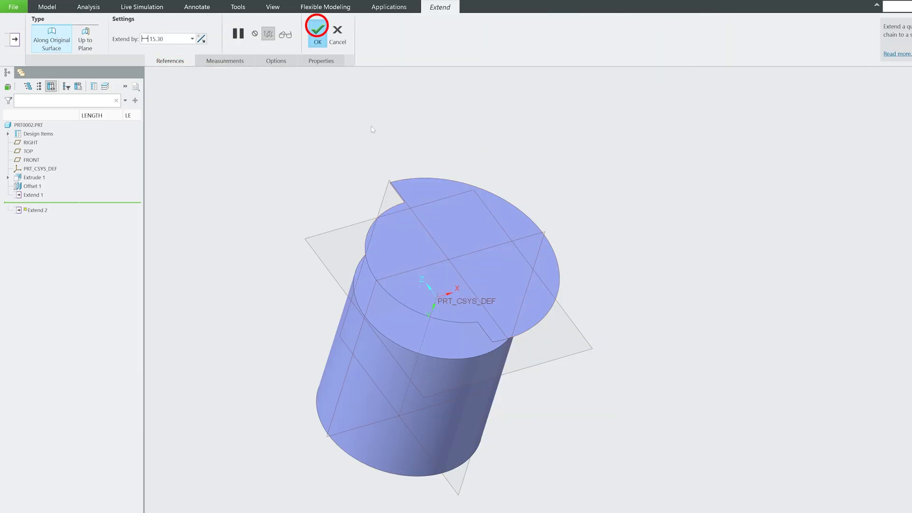
left_click(317, 30)
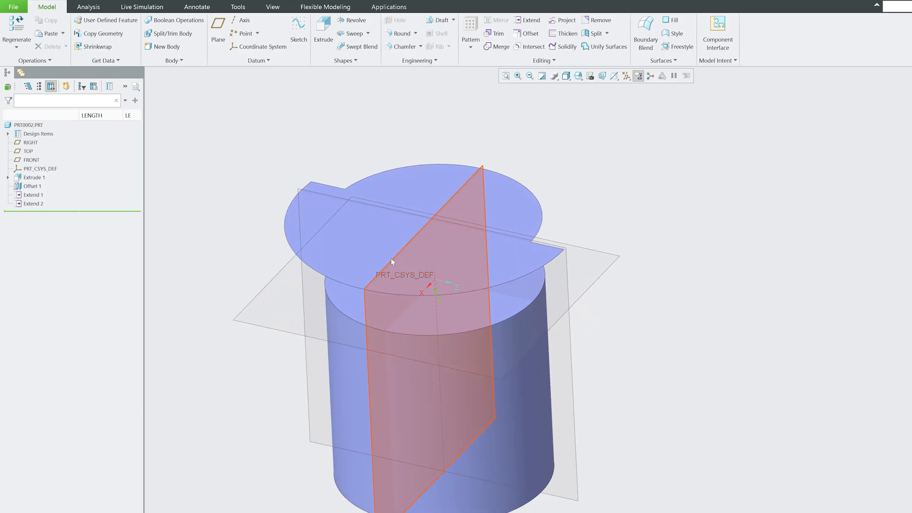
left_click_drag(391, 261, 471, 453)
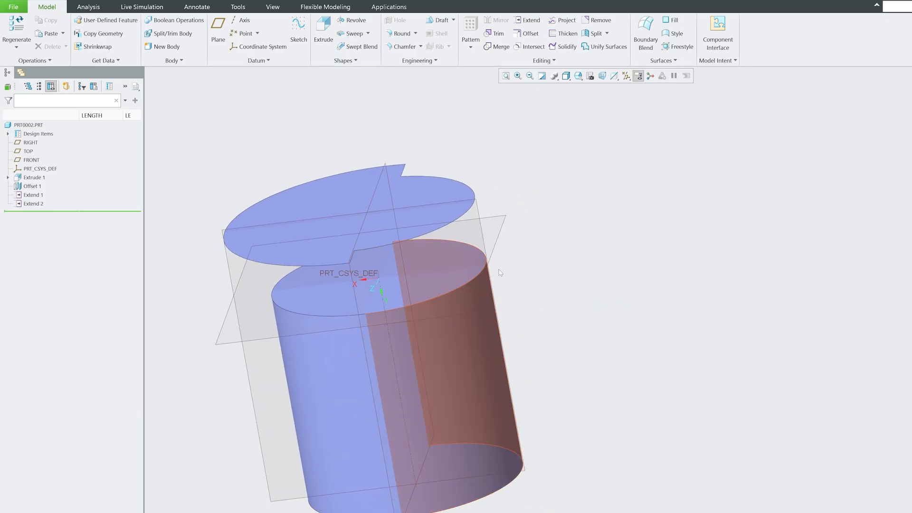
left_click(494, 34)
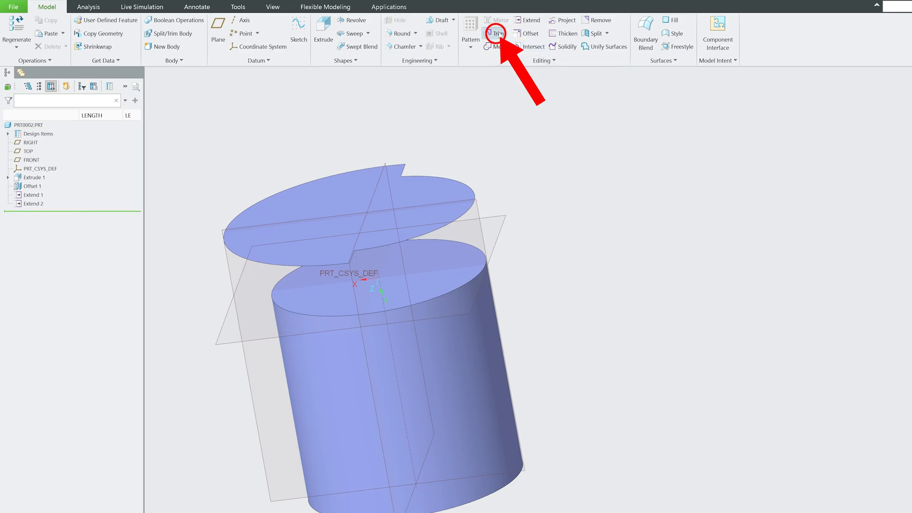
Step: Trim the cylinder quilt with the RIGHT datum plane, keeping one half as Trim 1
left_click(495, 33)
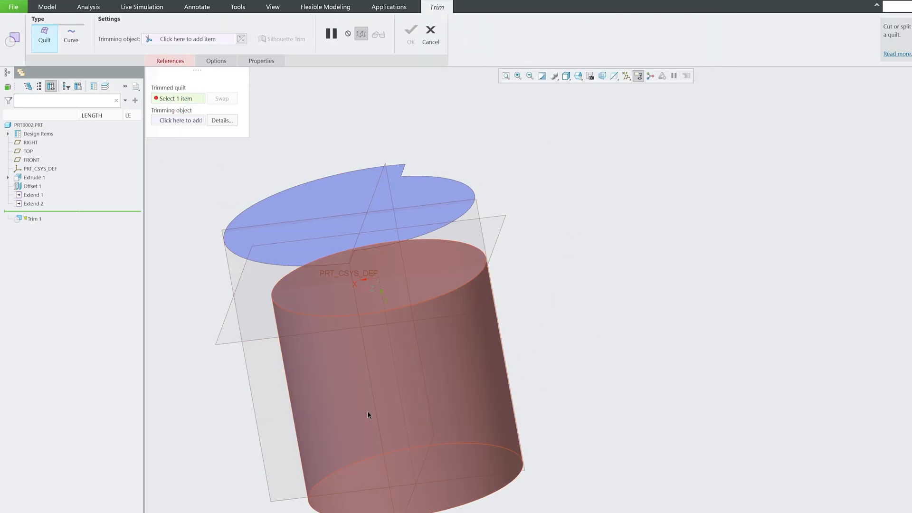
left_click(367, 349)
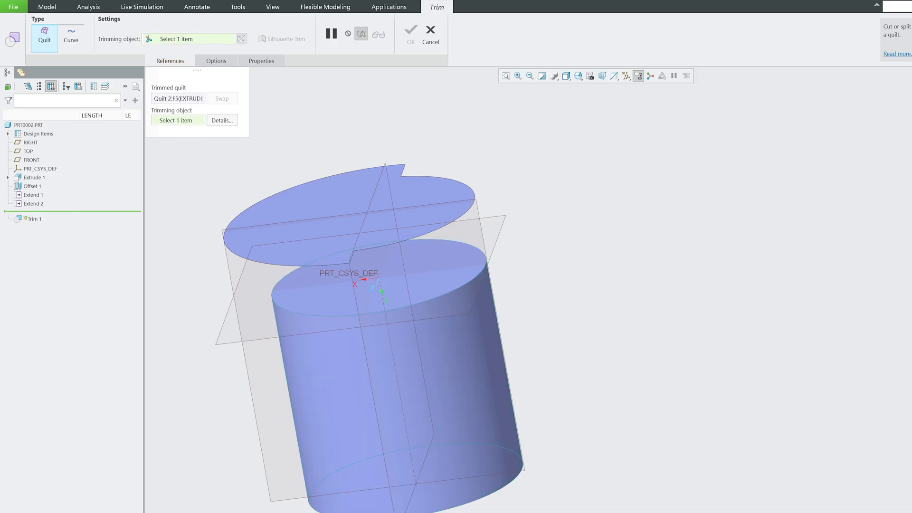
left_click(30, 142)
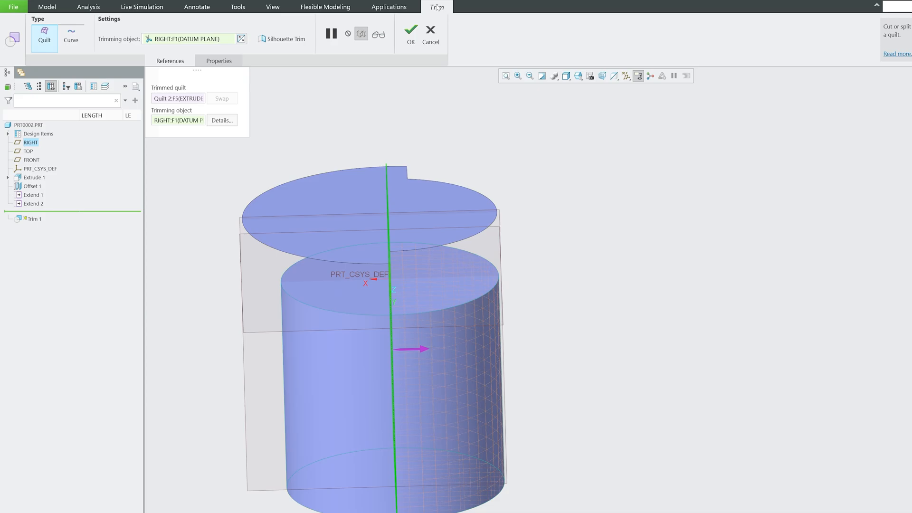
left_click(410, 31)
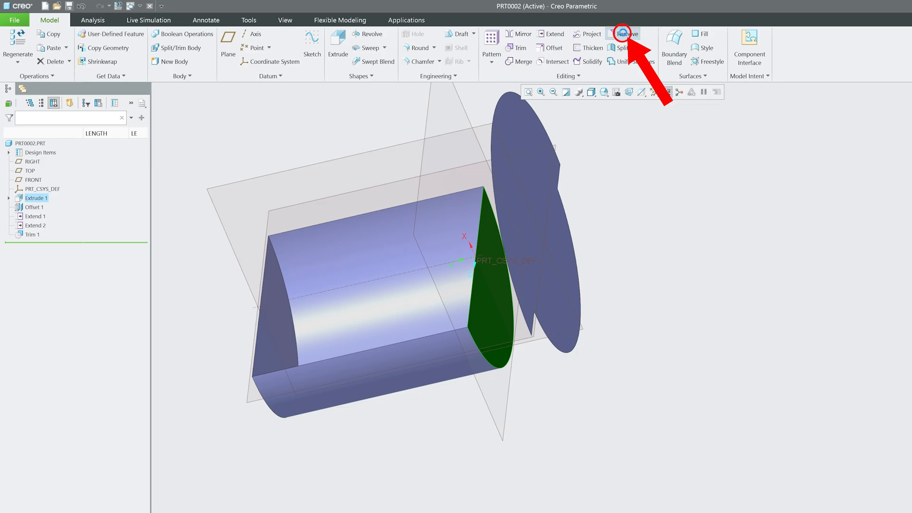
Step: Remove the selected face from the half-cylinder with Leave Open checked, creating Remove 1
left_click(625, 35)
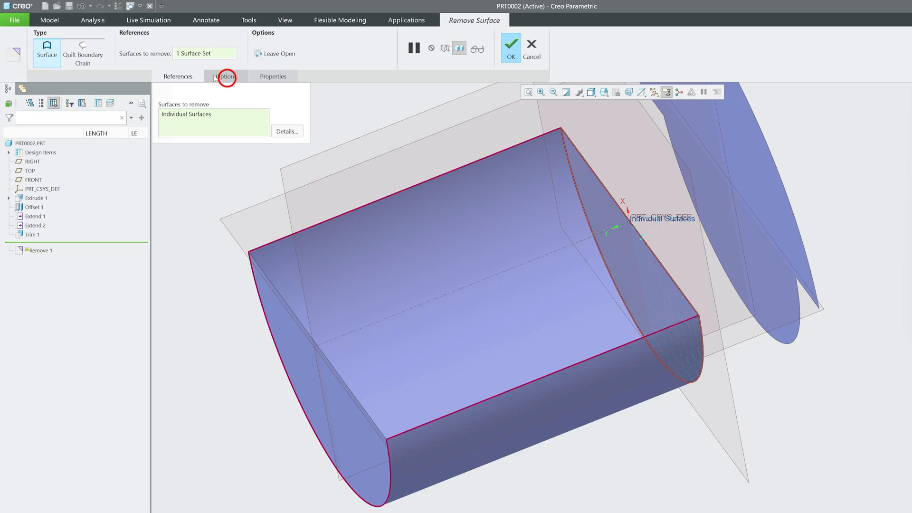
left_click(226, 76)
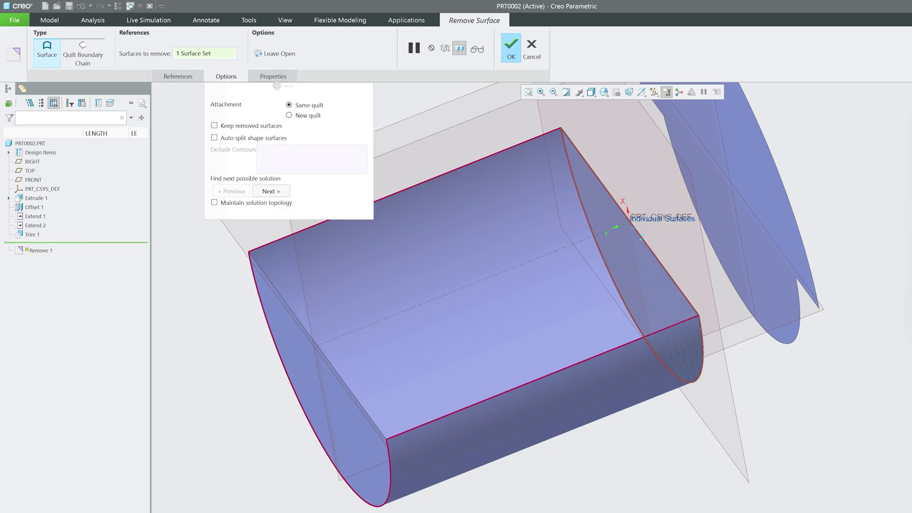
mouse_move(275, 52)
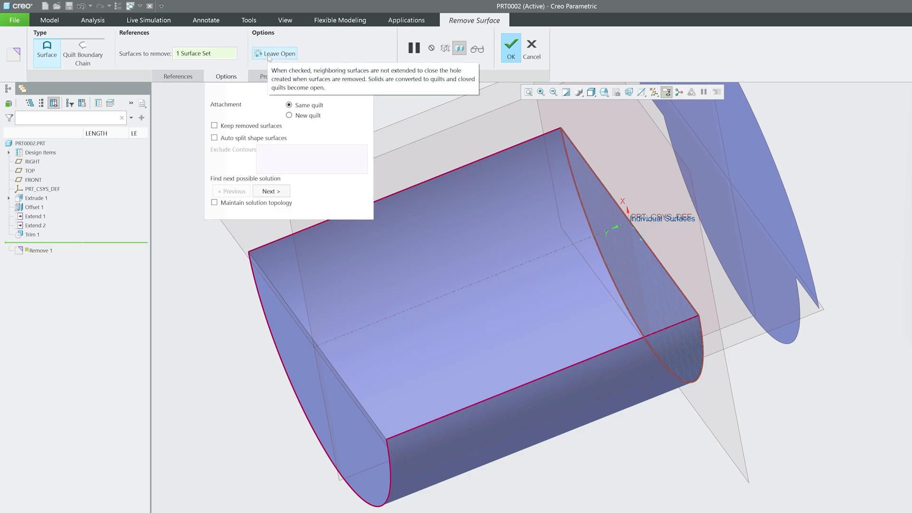
left_click(510, 48)
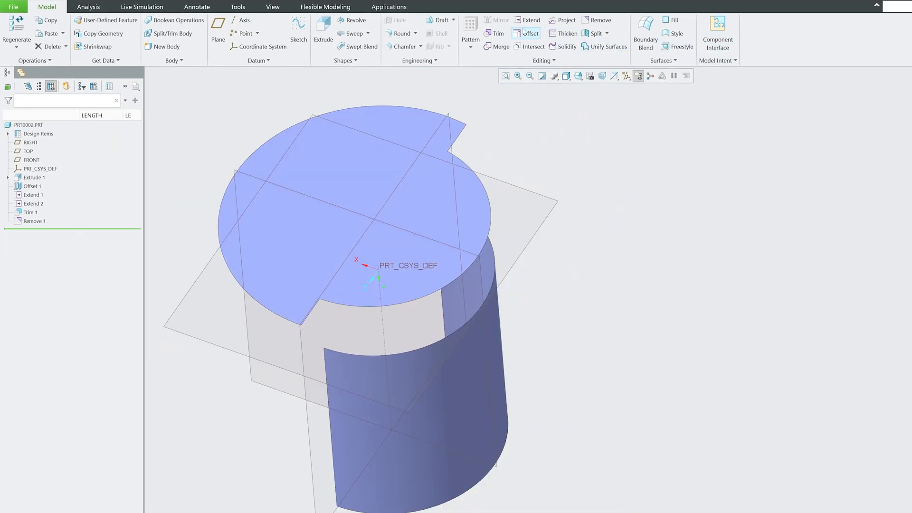
Step: Extend the half-cylinder's trimmed edge Up to Plane to the OFFSET_1 disc as Extend 3
left_click(529, 20)
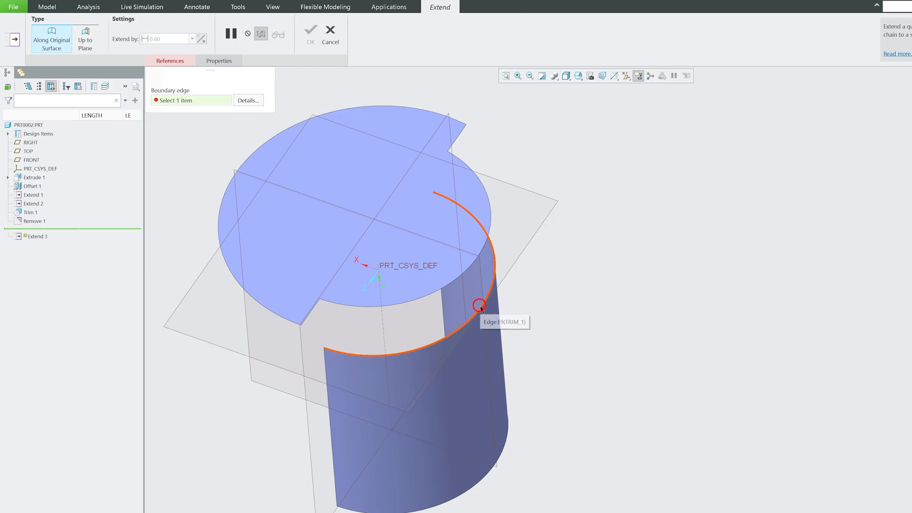
left_click(479, 308)
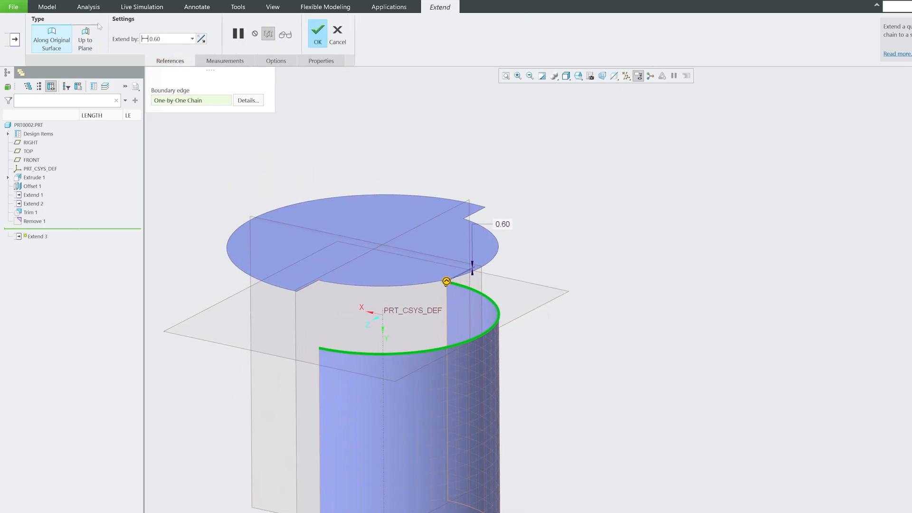
left_click(85, 40)
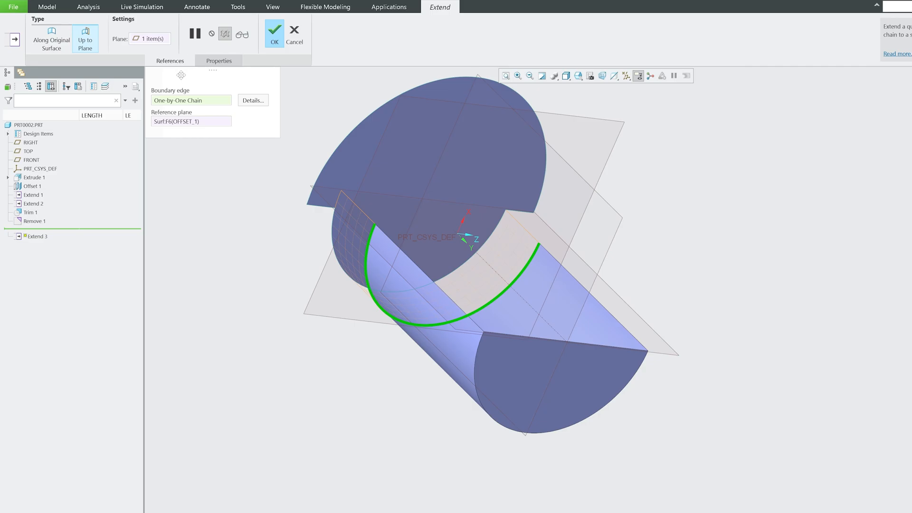
mouse_move(166, 68)
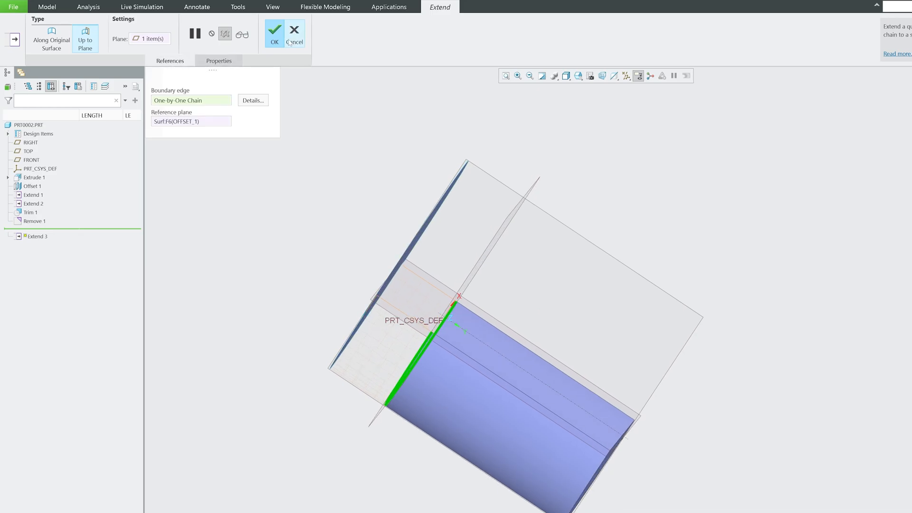
left_click(274, 33)
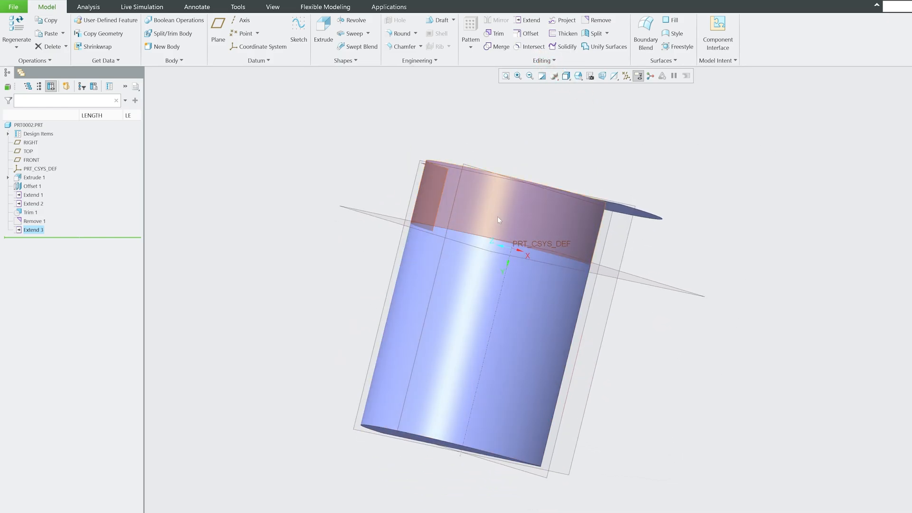
mouse_move(537, 220)
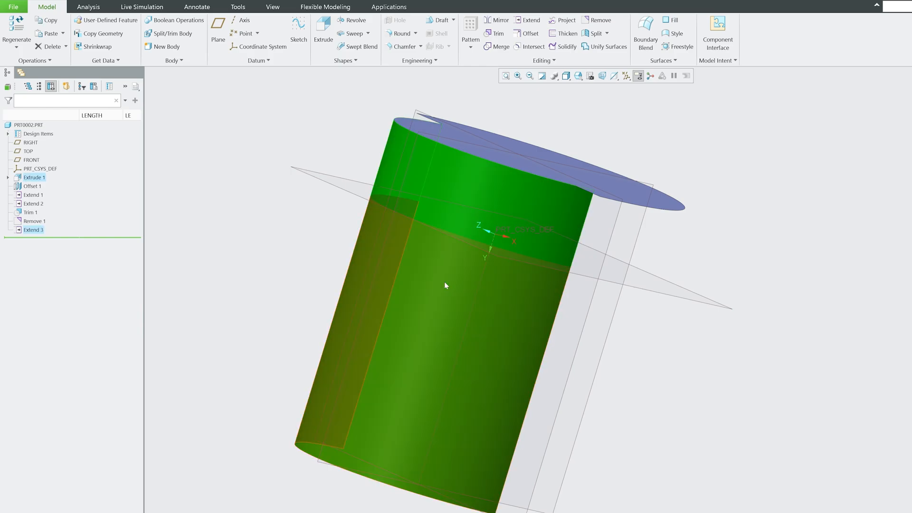
Step: Cancel a merge, then intersect the TOP plane with the extended cylinder surface as Intersect 1
left_click(499, 46)
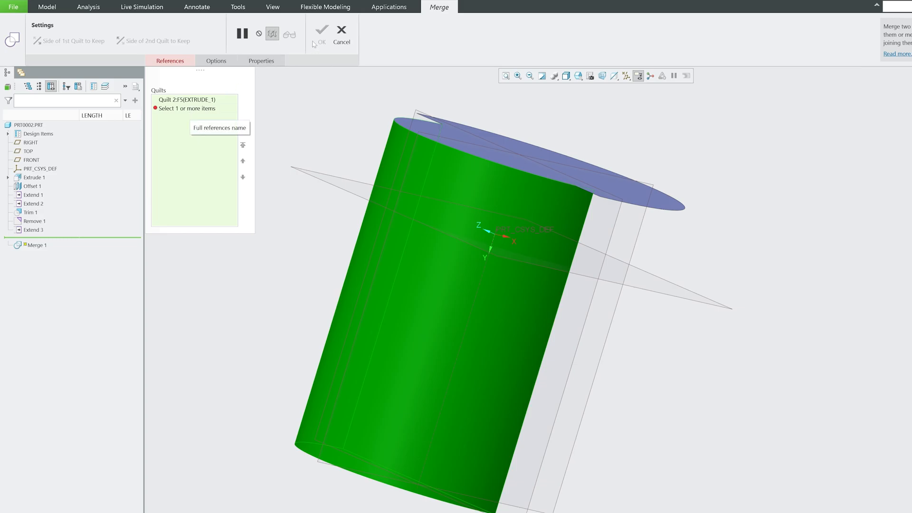
left_click(341, 30)
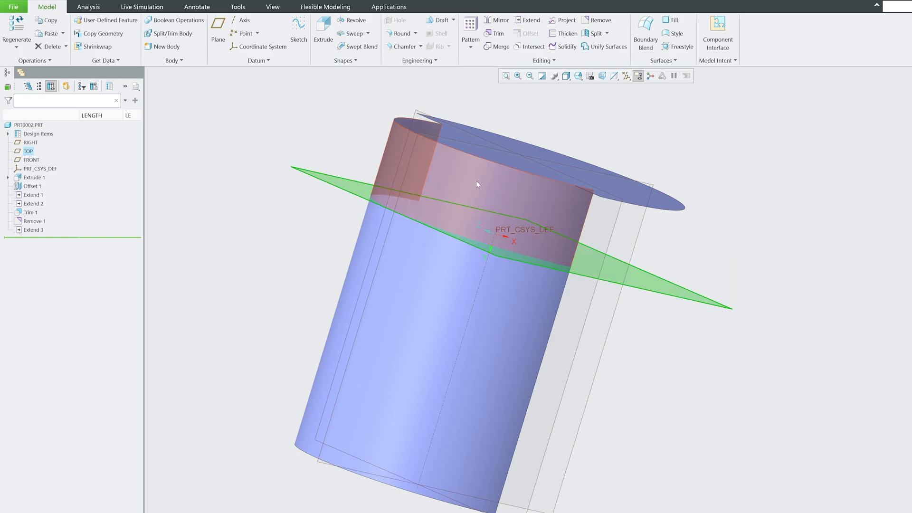
left_click(33, 229)
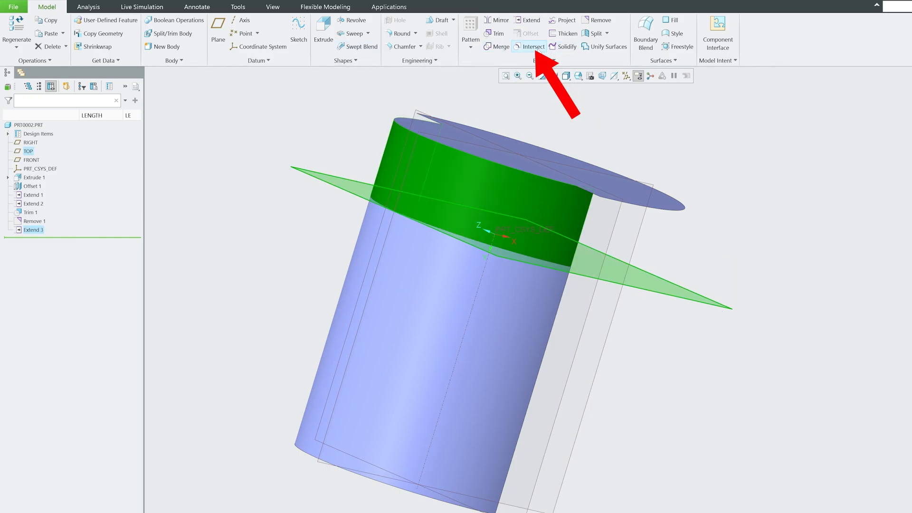
left_click(533, 47)
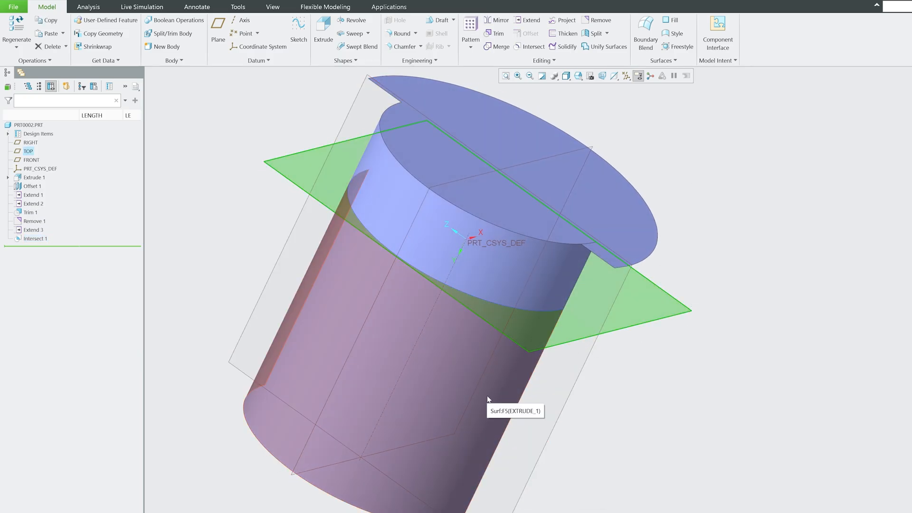
mouse_move(689, 316)
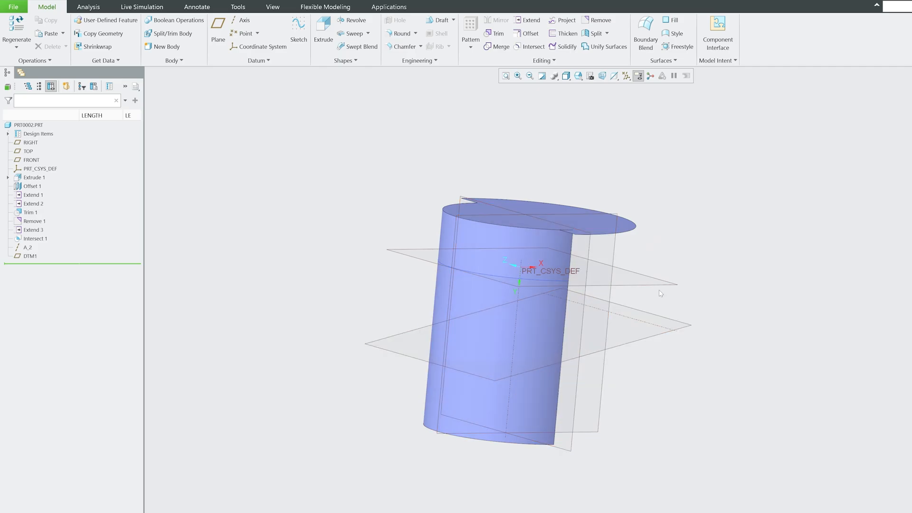
mouse_move(480, 240)
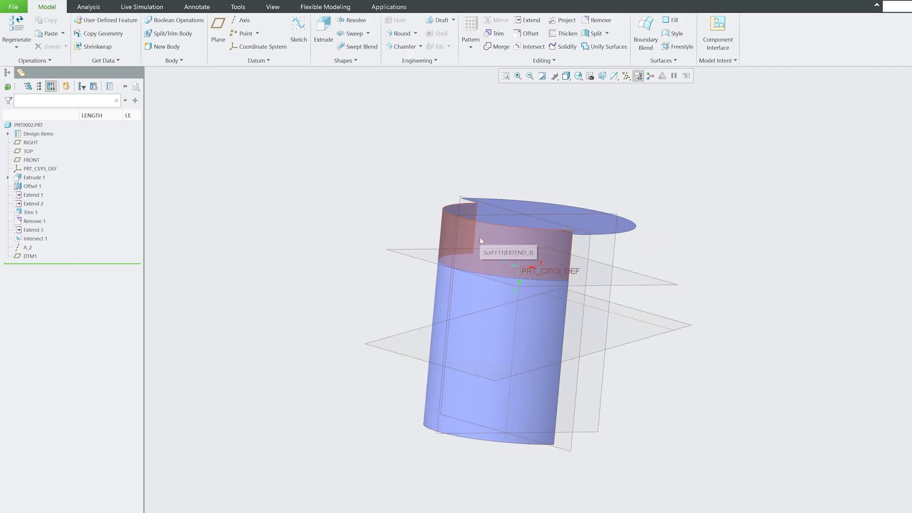
mouse_move(559, 62)
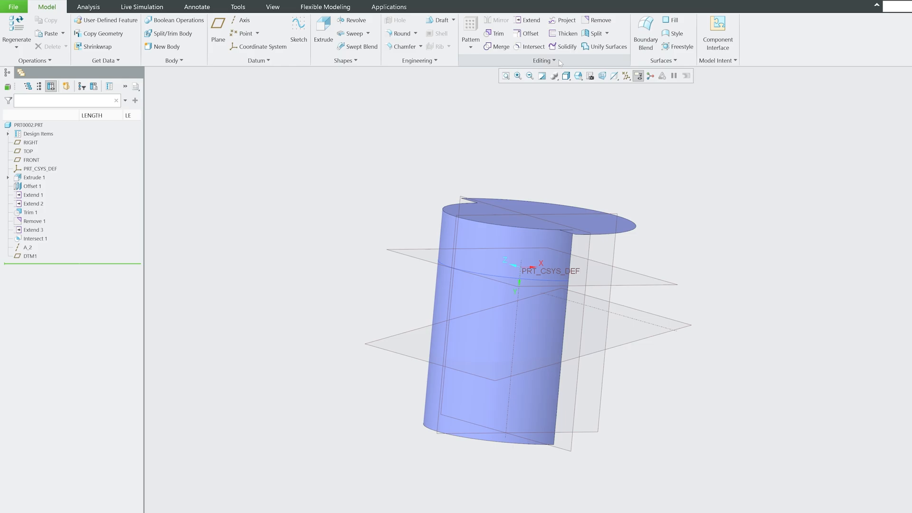
mouse_move(567, 8)
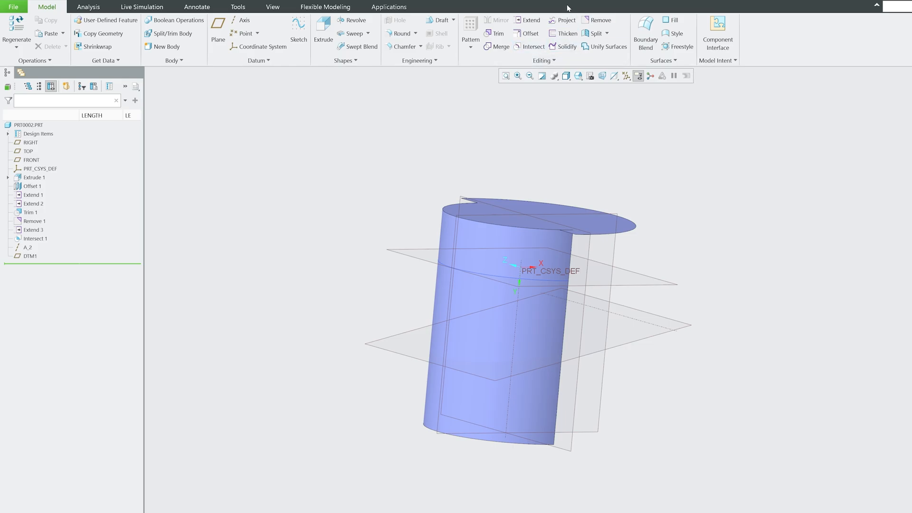
mouse_move(580, 68)
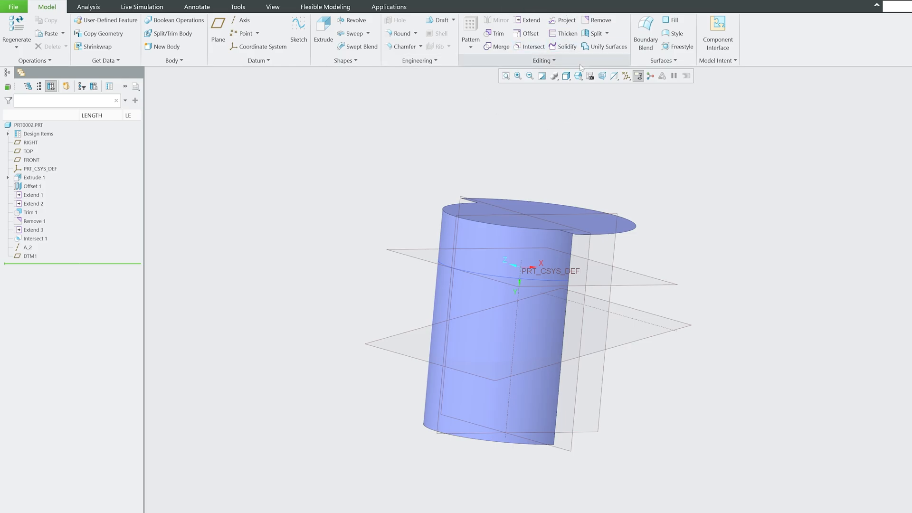
Step: Intersect DTM1 with the cylinder surface to create Intersect 2
left_click(533, 46)
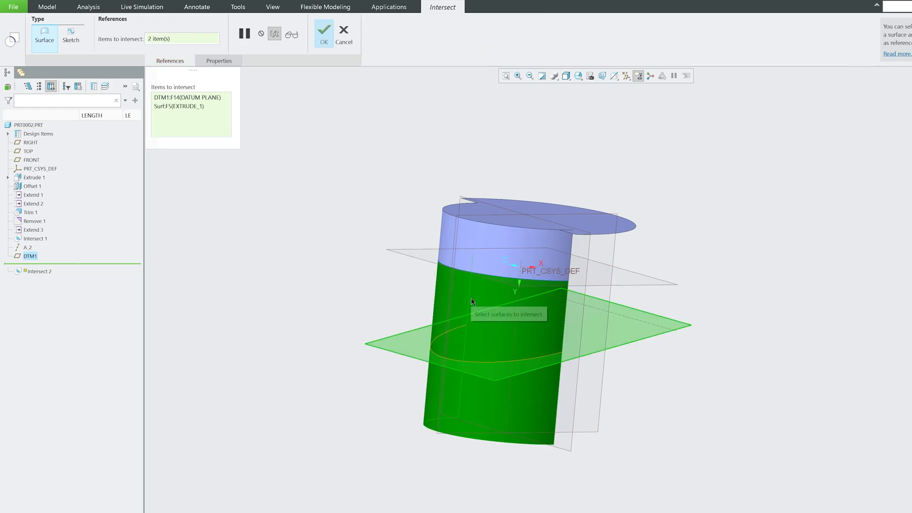
left_click(323, 33)
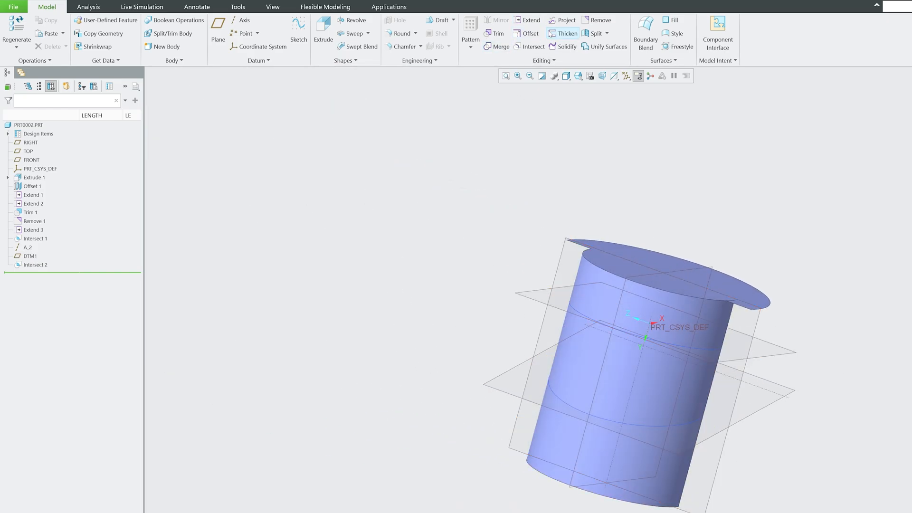
Step: Intersect the EXTEND_3 wall with the OFFSET_1 disc to create Intersect 3
left_click(532, 47)
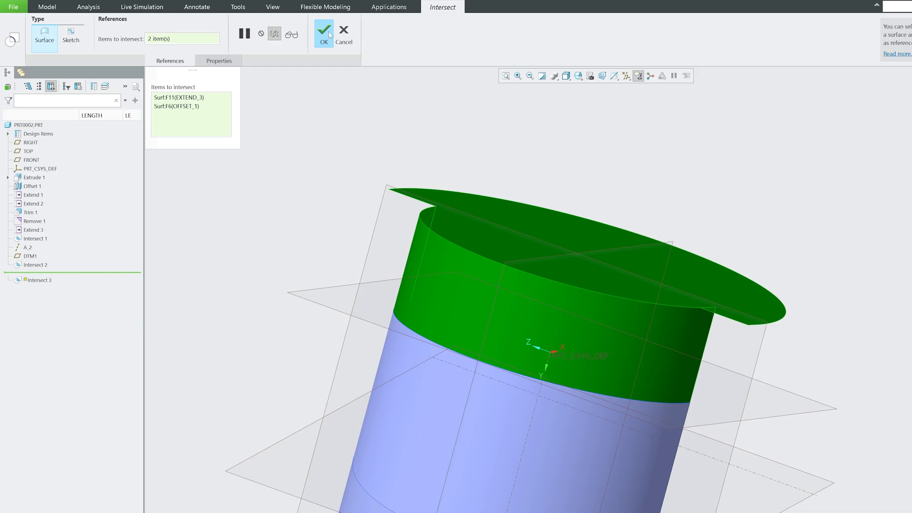
left_click(324, 33)
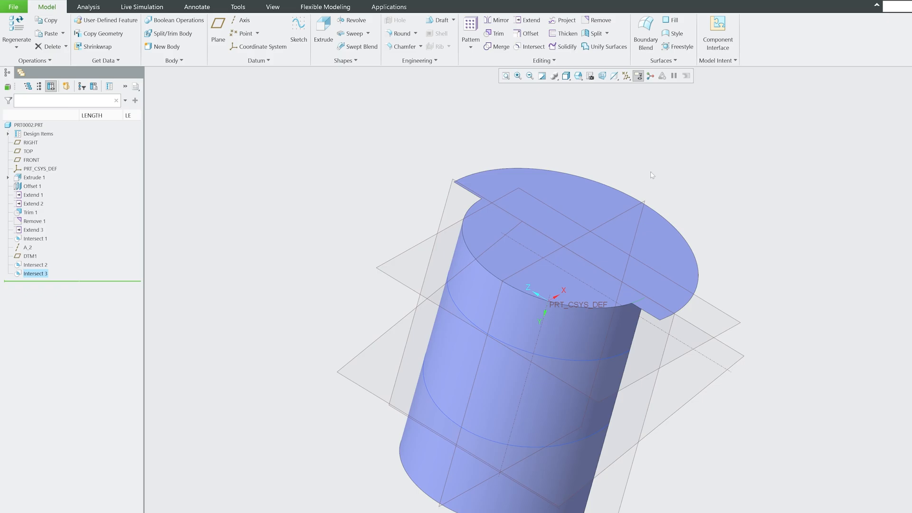
mouse_move(671, 150)
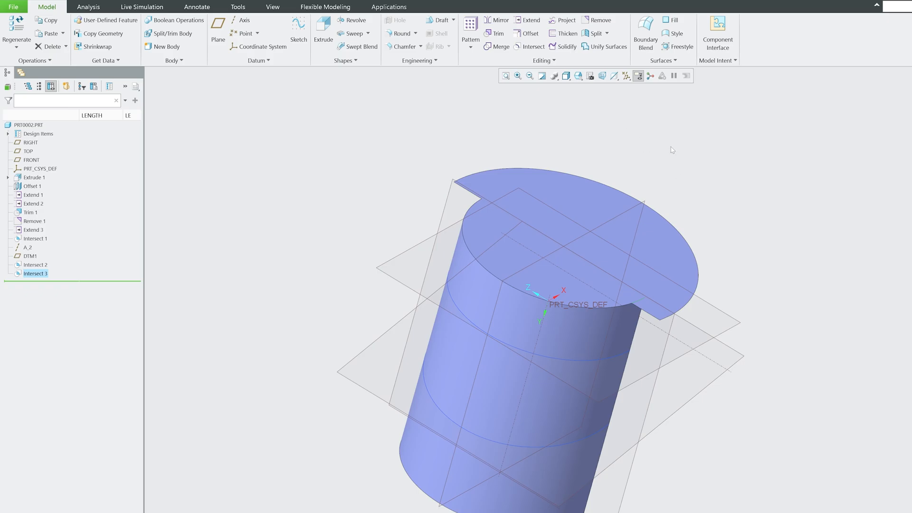
mouse_move(530, 20)
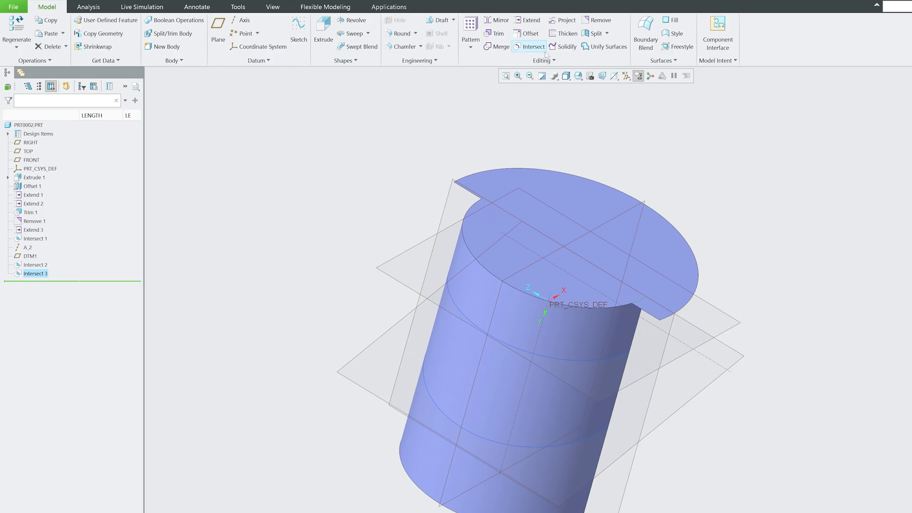
mouse_move(598, 20)
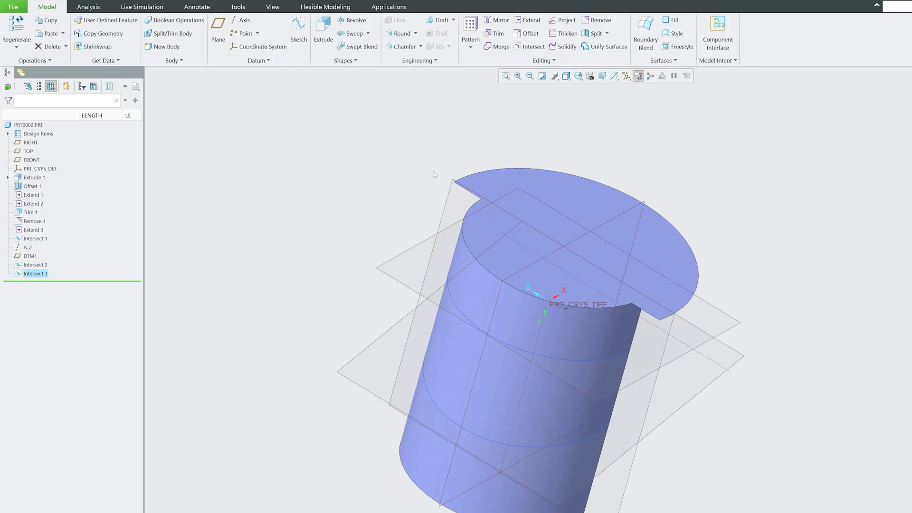
mouse_move(453, 155)
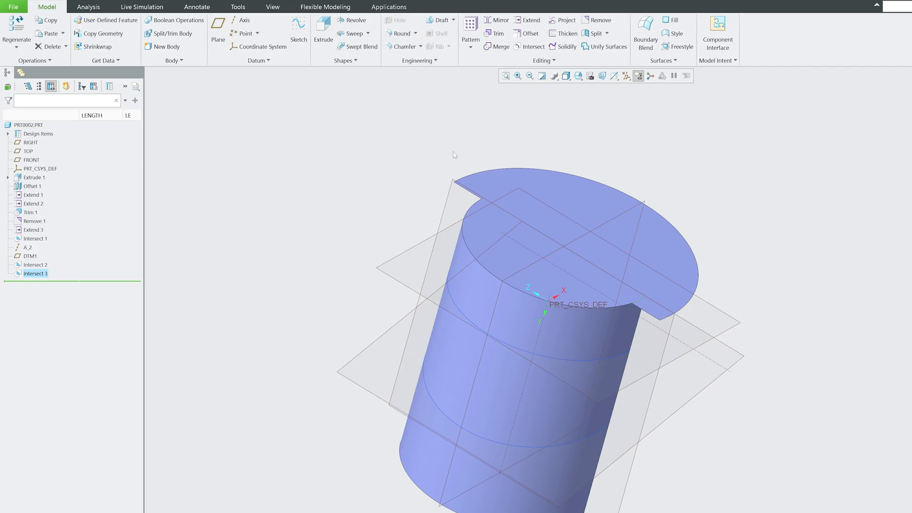